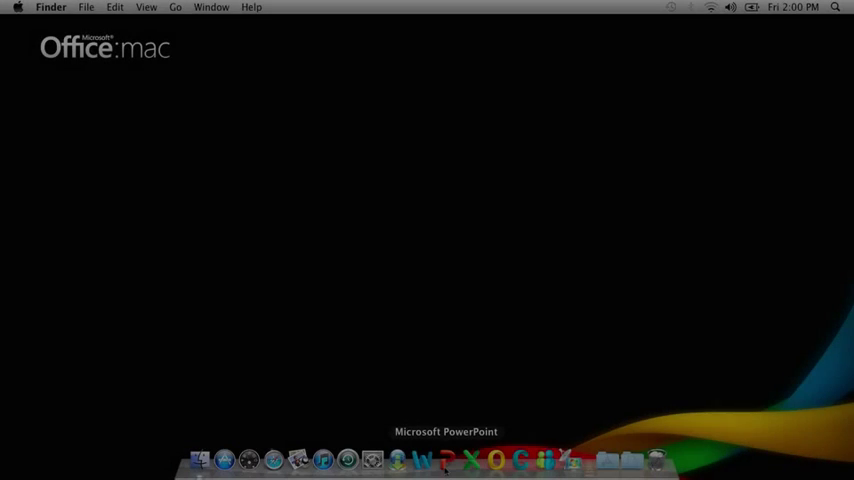
Launch PowerPoint from the Dock to bring up its Presentation Gallery.
click(445, 460)
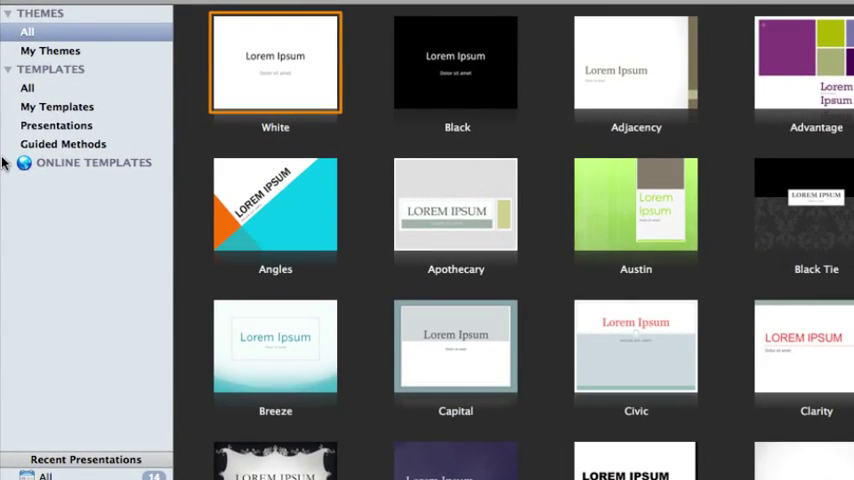
click(93, 162)
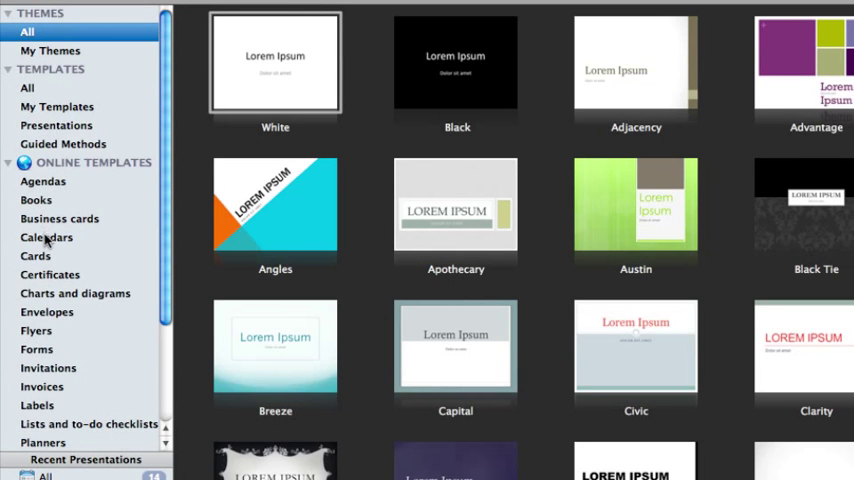
click(46, 237)
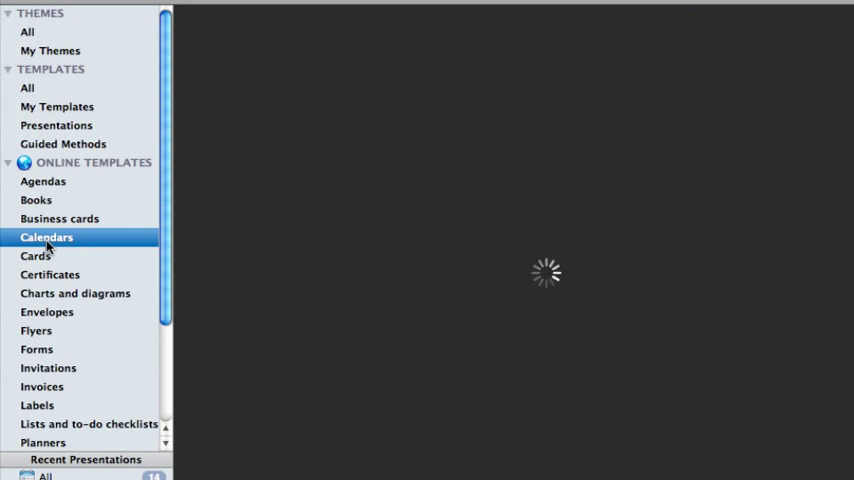
click(46, 237)
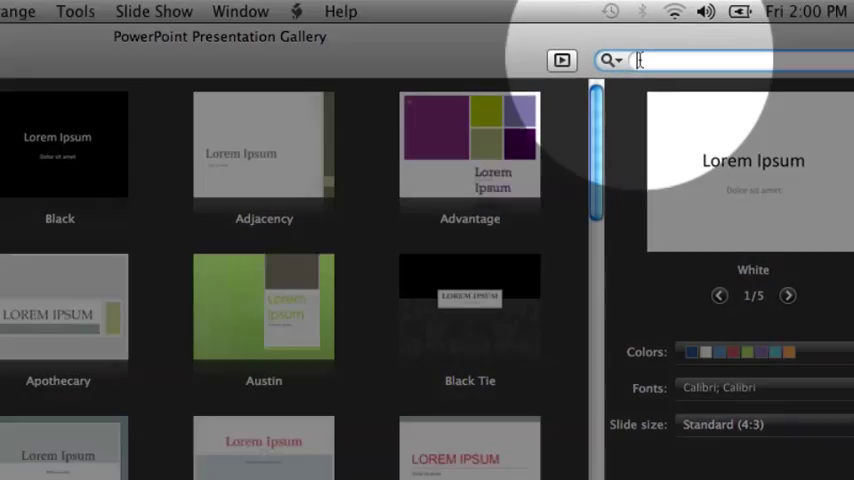
Search the gallery for 'calendar' and create a presentation from the '2011 calendar' template.
text(calendar)
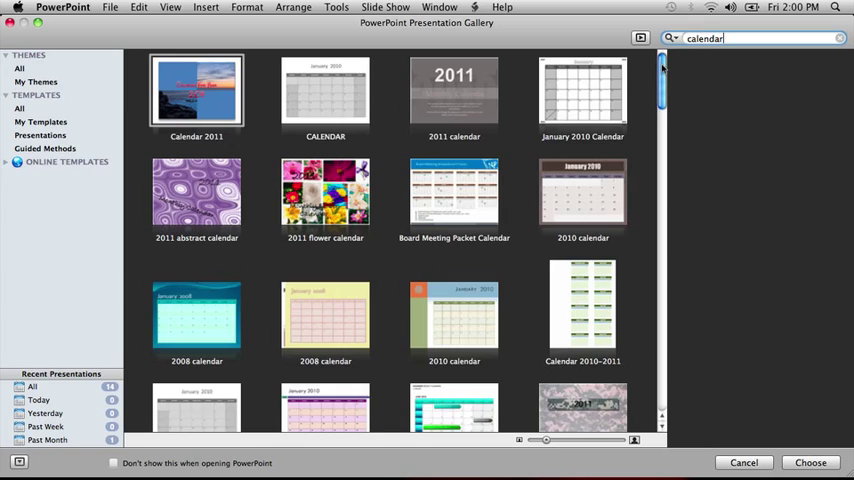
scroll(down, 3)
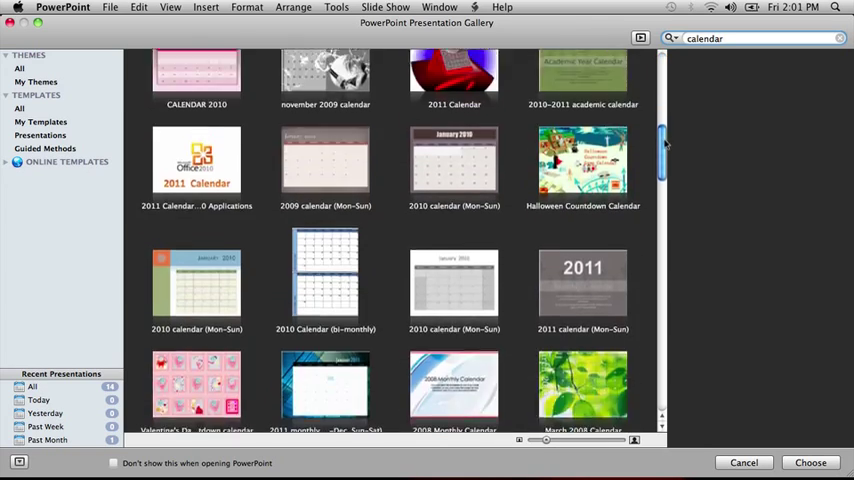
scroll(down, 3)
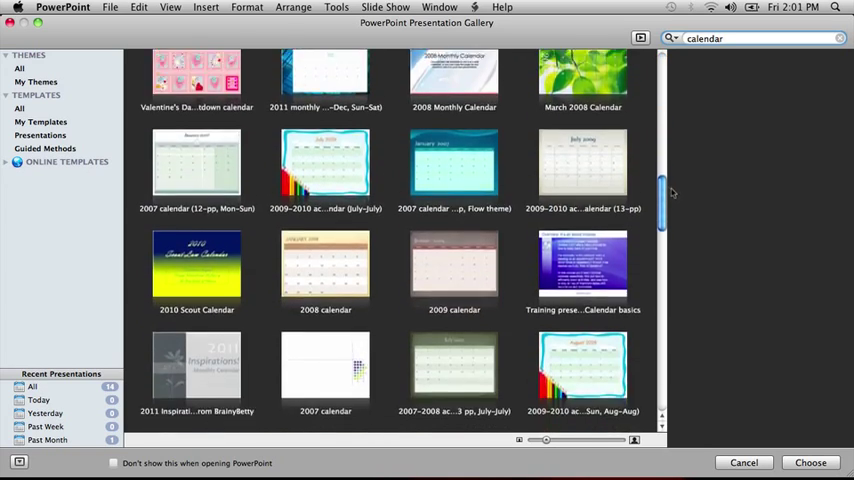
scroll(down, 3)
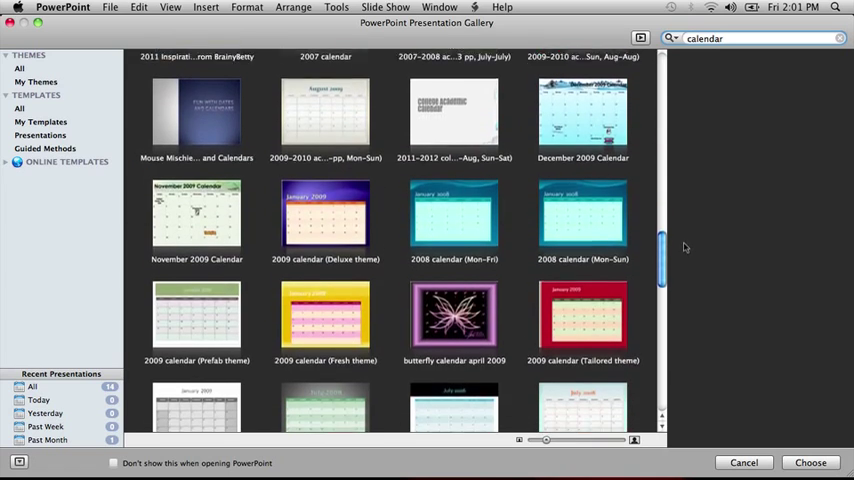
scroll(down, 3)
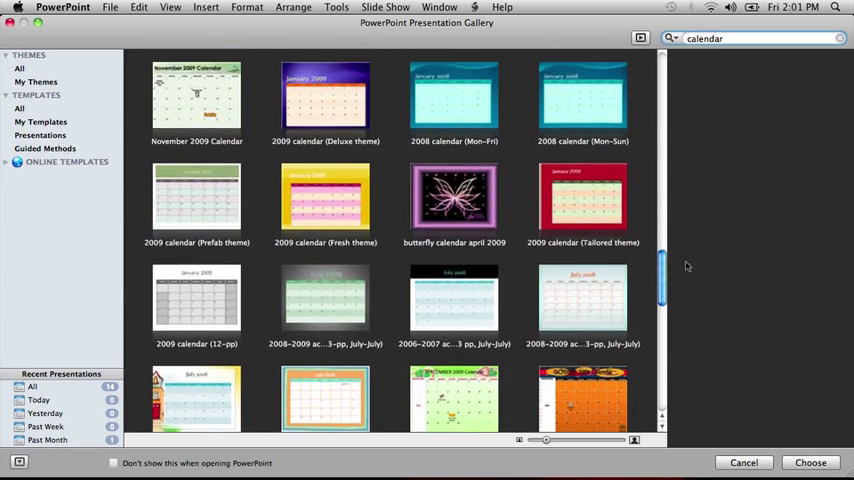
scroll(down, 3)
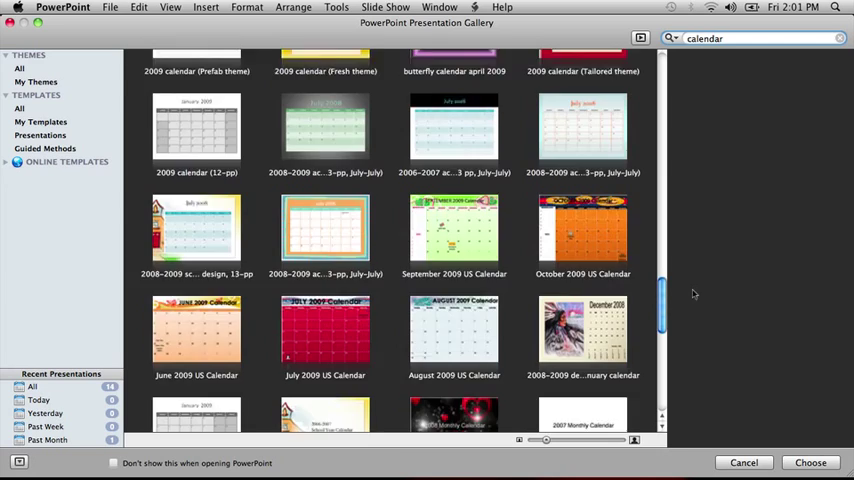
scroll(down, 3)
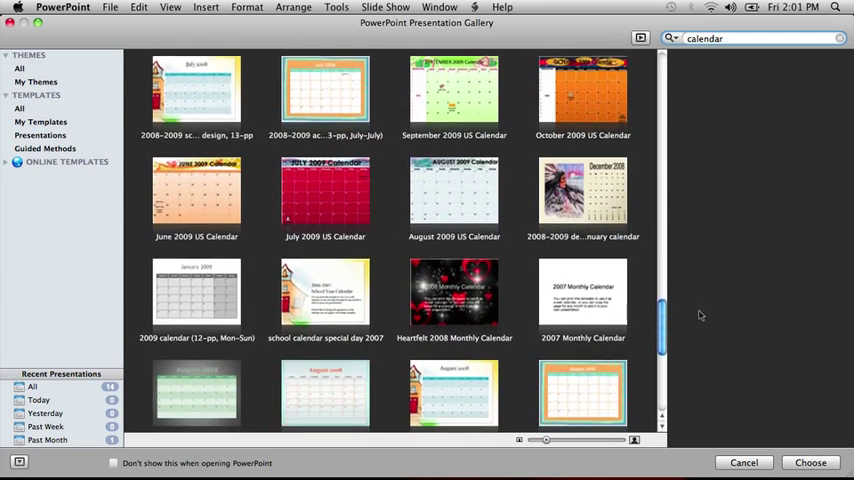
scroll(down, 3)
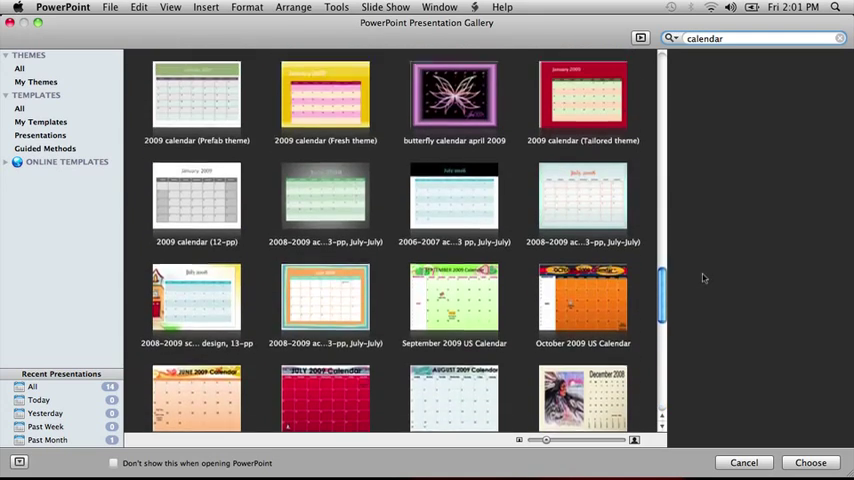
scroll(down, 3)
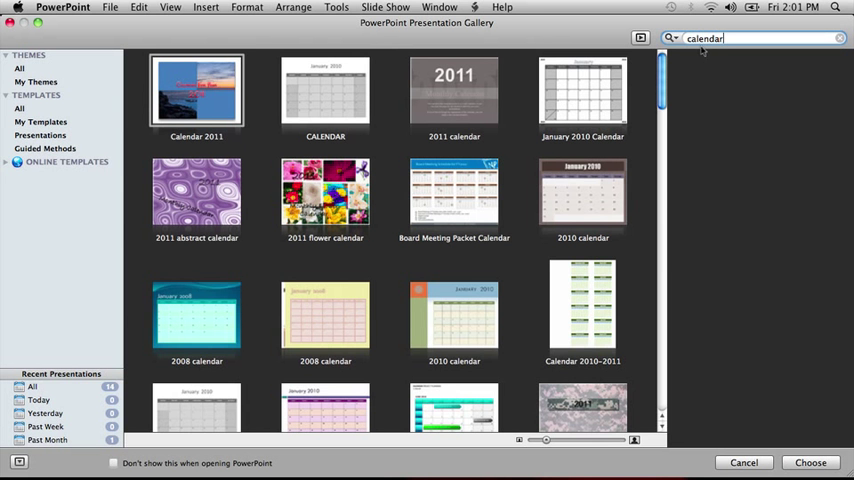
click(454, 90)
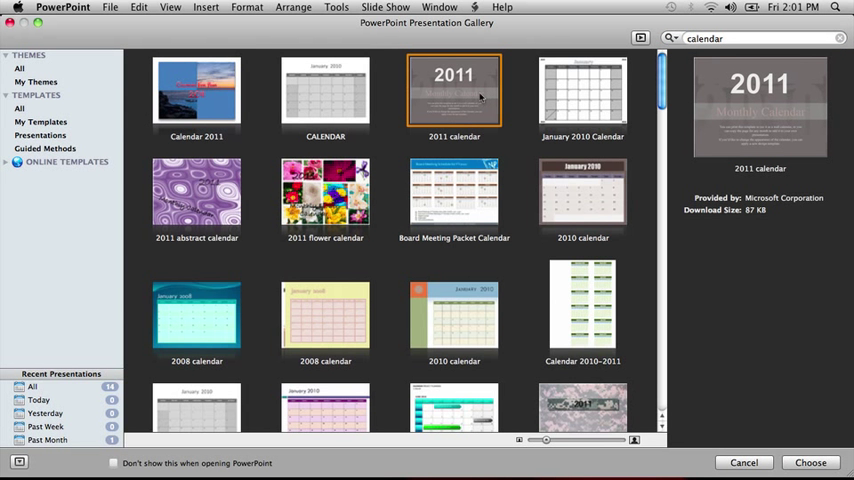
click(810, 462)
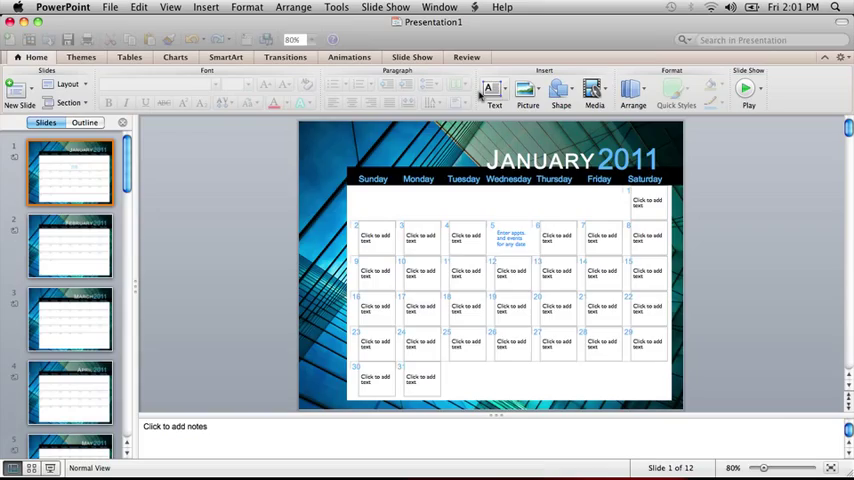